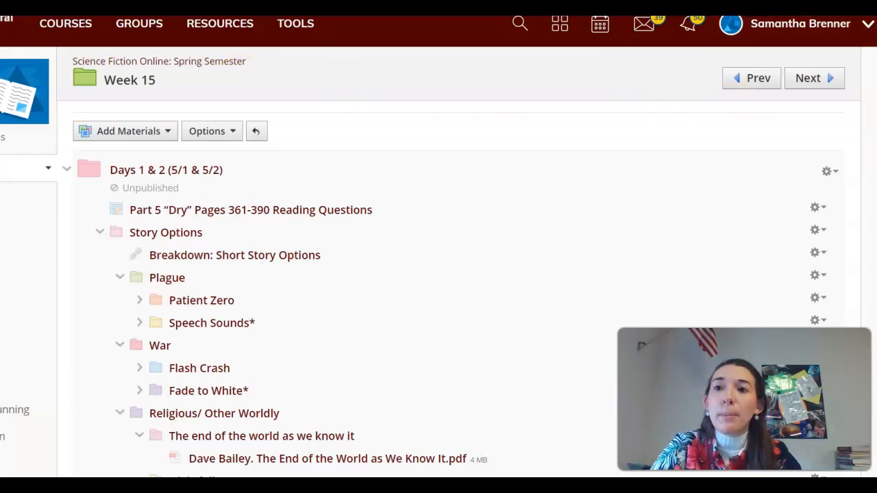
scroll("down", 3)
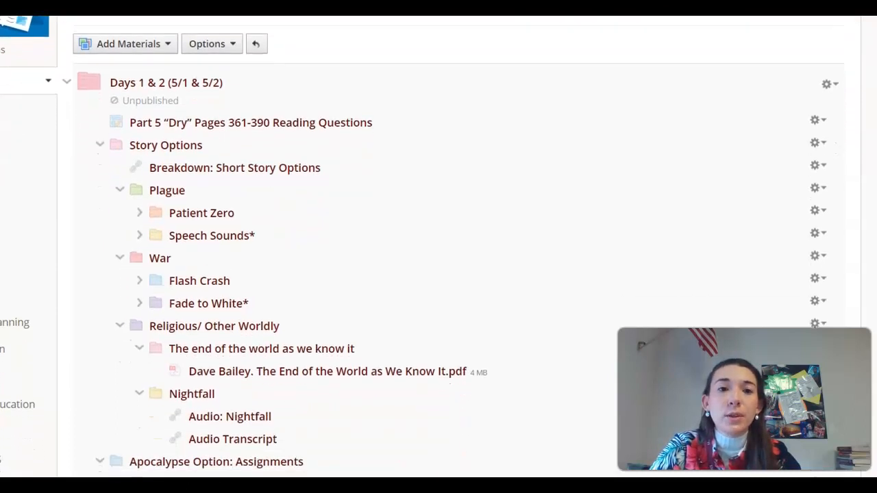
scroll("down", 3)
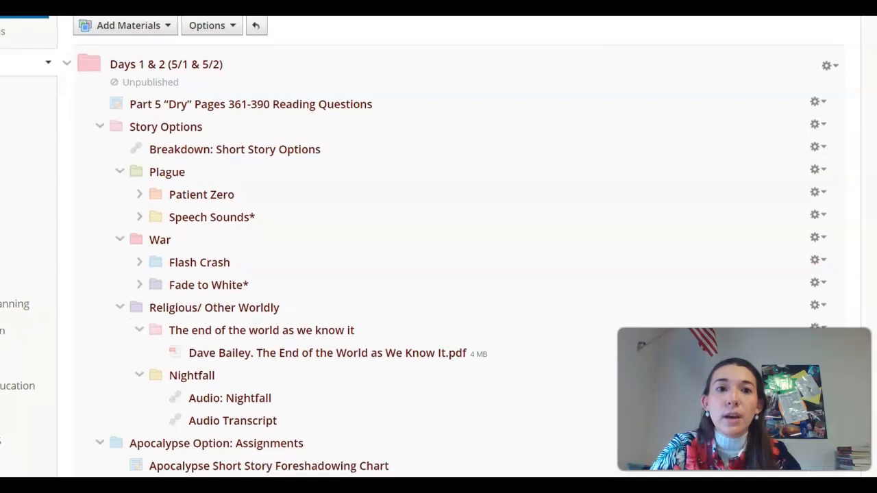
scroll("down", 3)
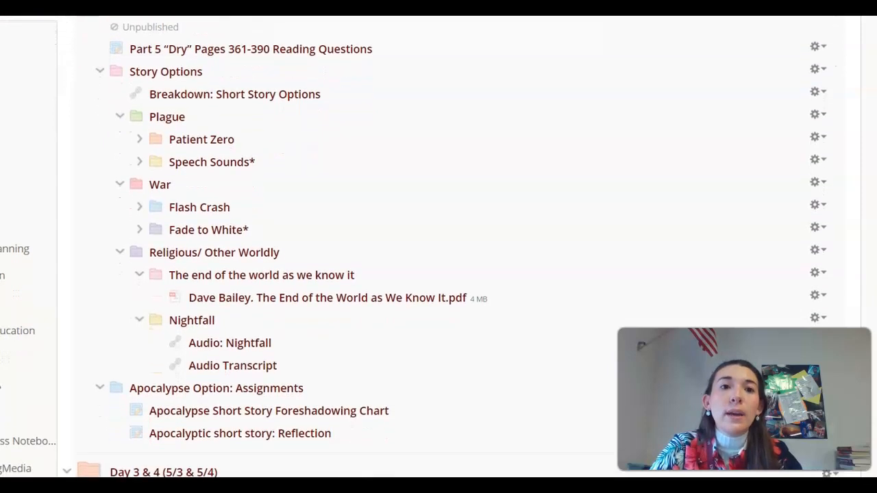
scroll("down", 3)
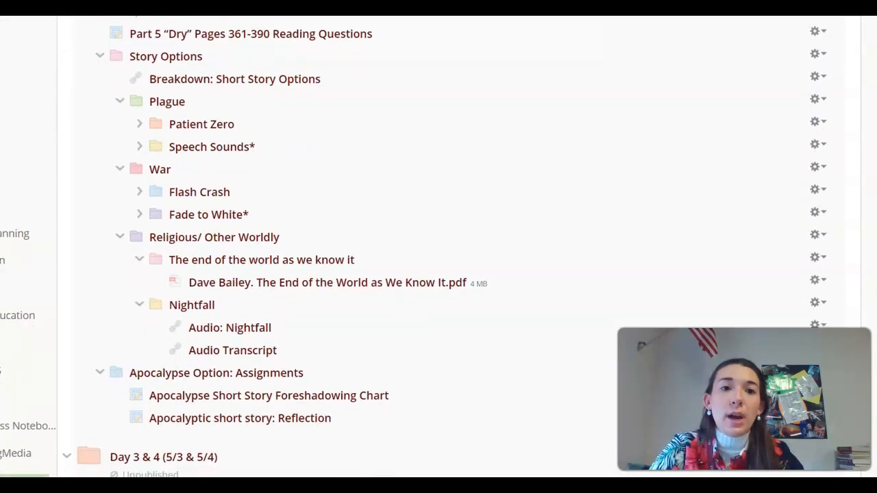
mouse_move(140, 63)
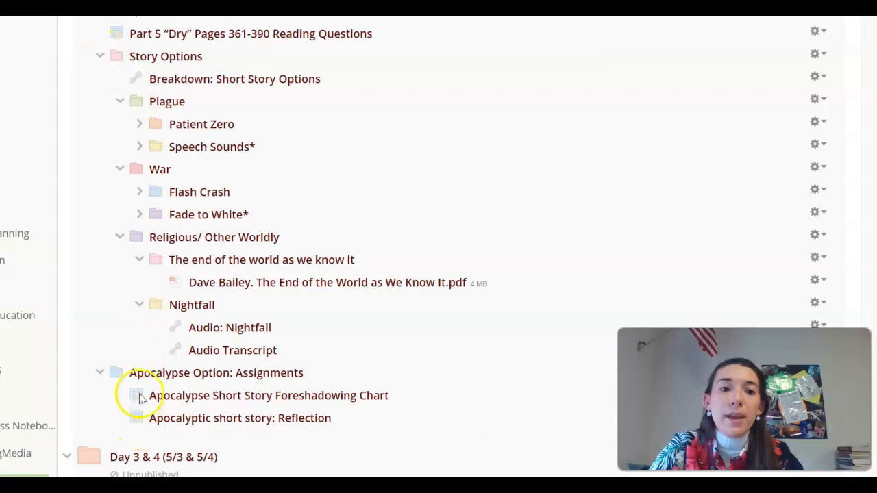
mouse_move(191, 372)
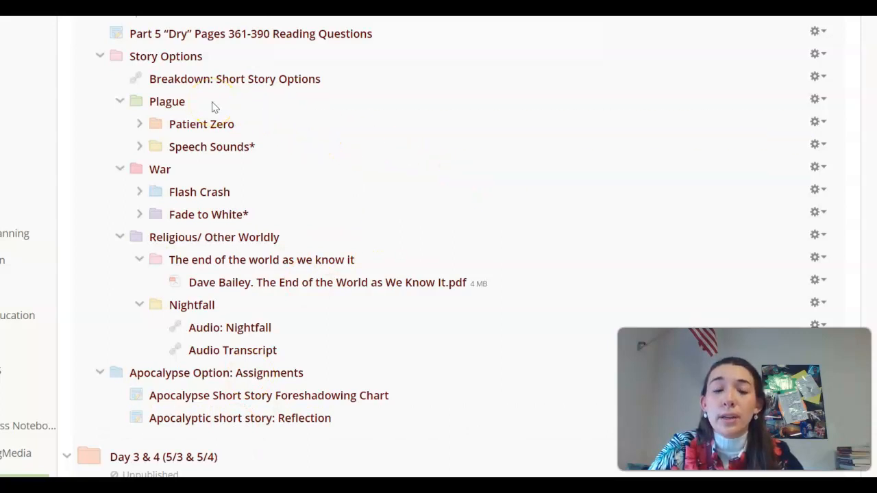
mouse_move(177, 177)
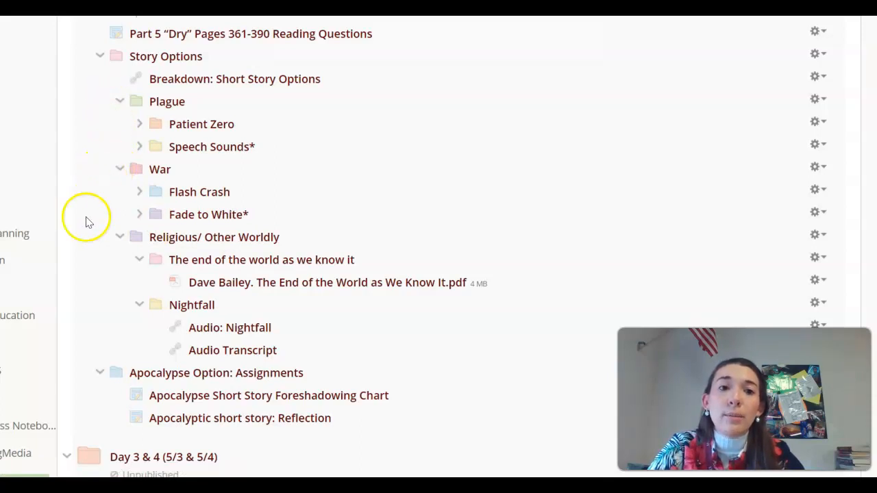
mouse_move(112, 245)
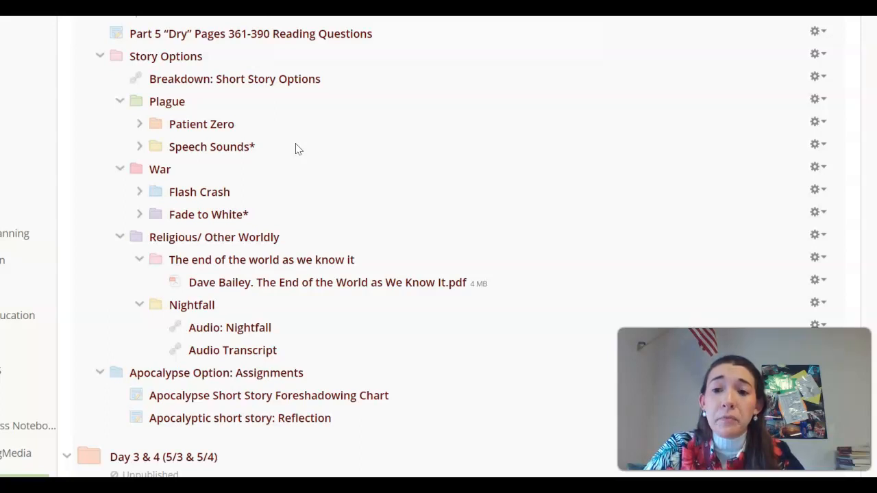
mouse_move(296, 148)
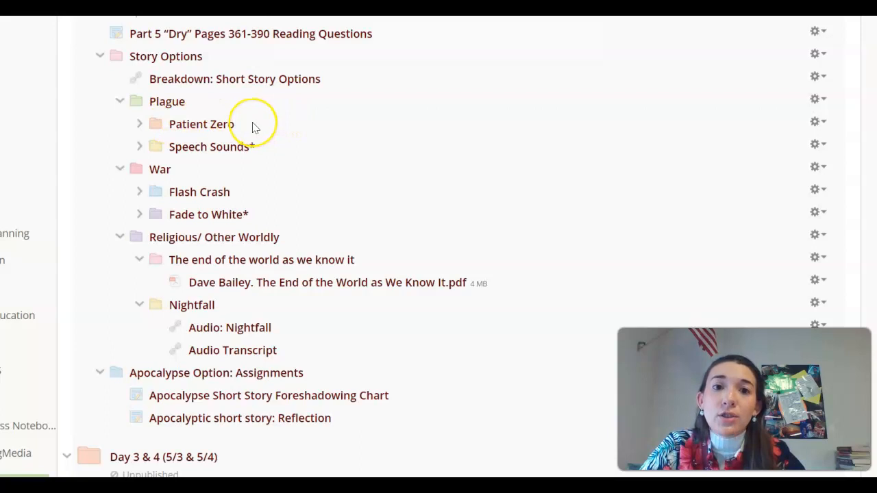
mouse_move(265, 123)
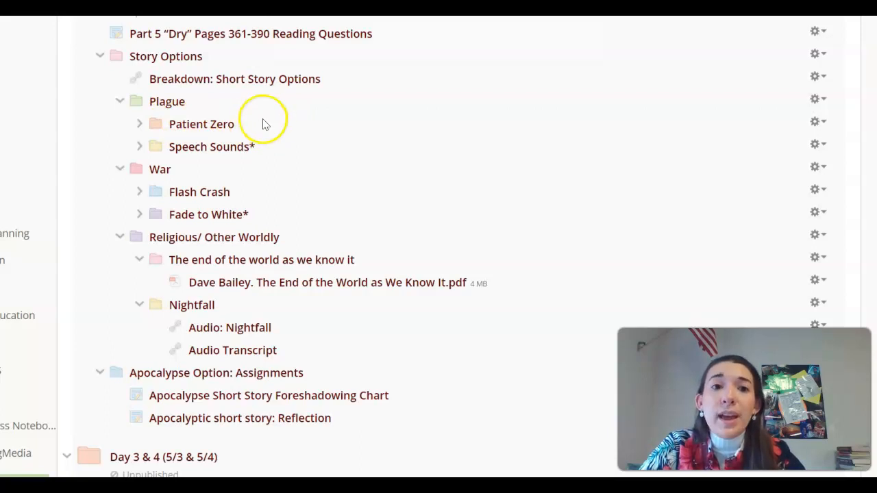
mouse_move(253, 120)
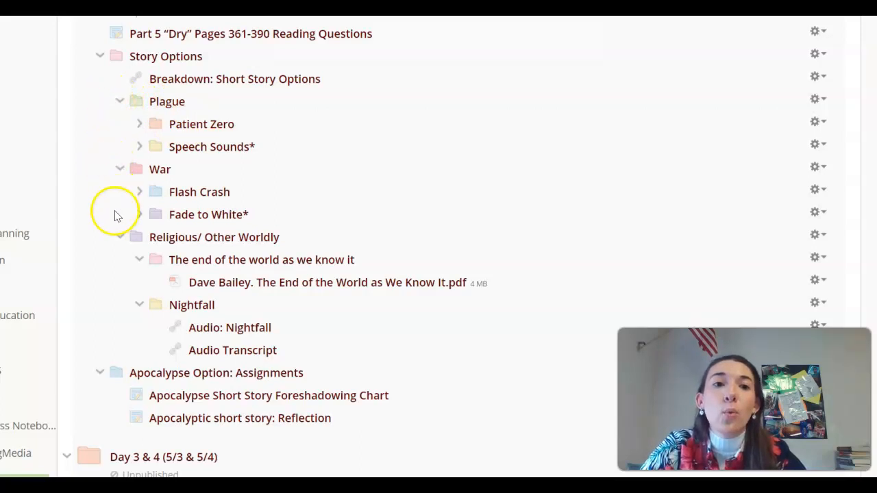
mouse_move(107, 165)
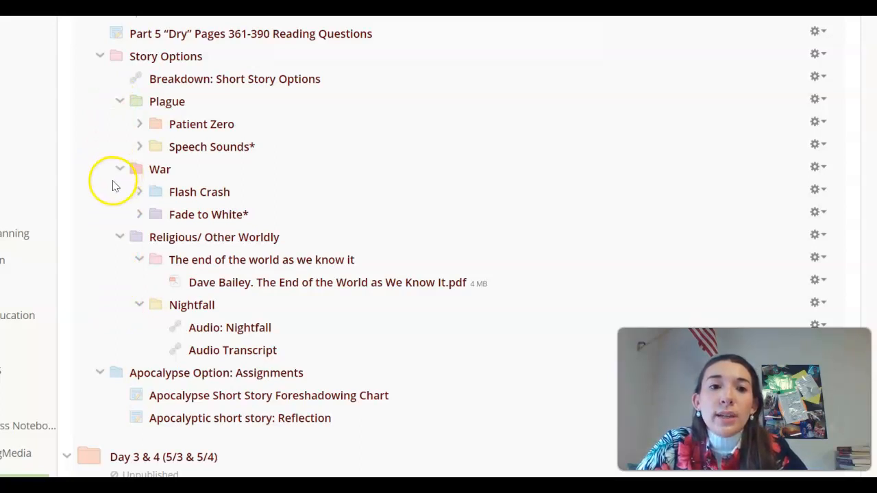
mouse_move(126, 208)
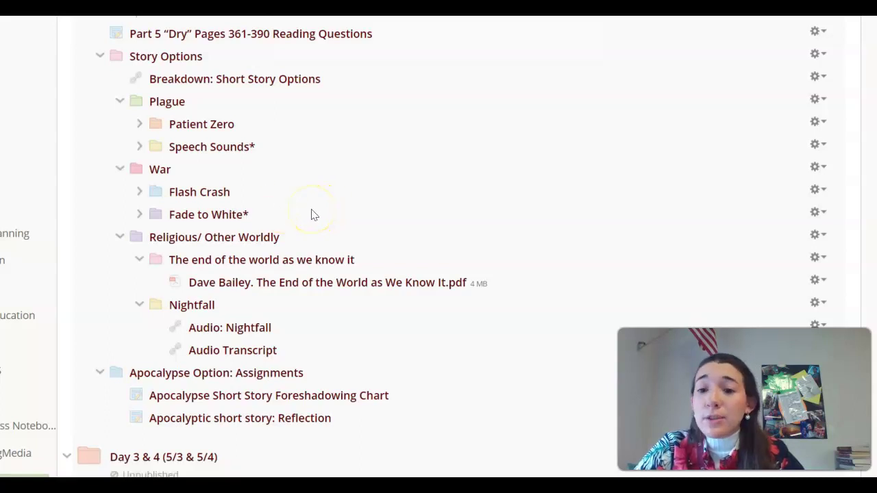
mouse_move(288, 216)
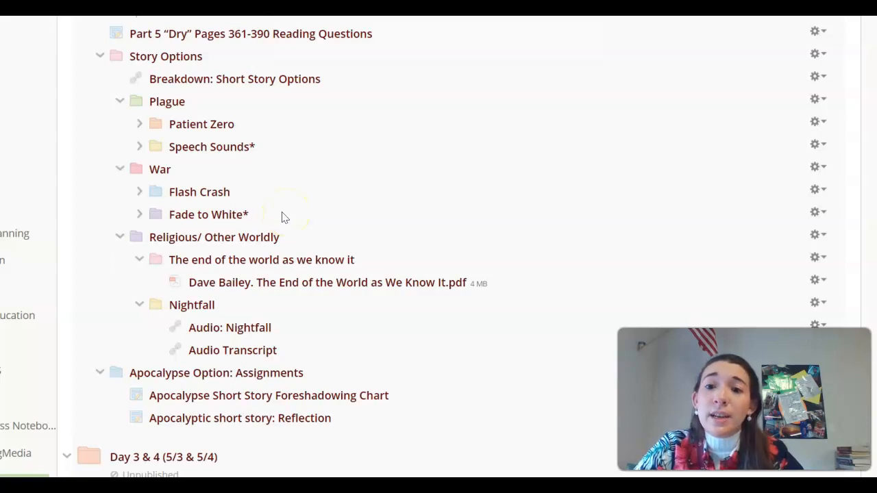
mouse_move(274, 216)
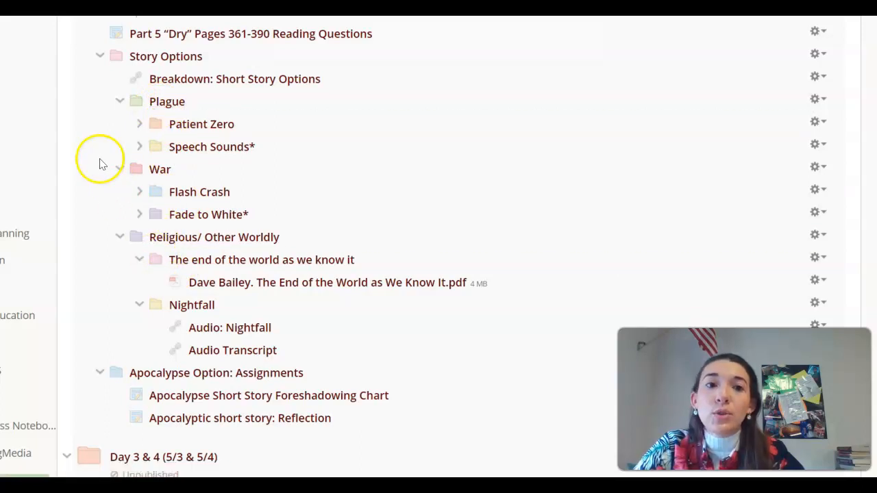
mouse_move(120, 170)
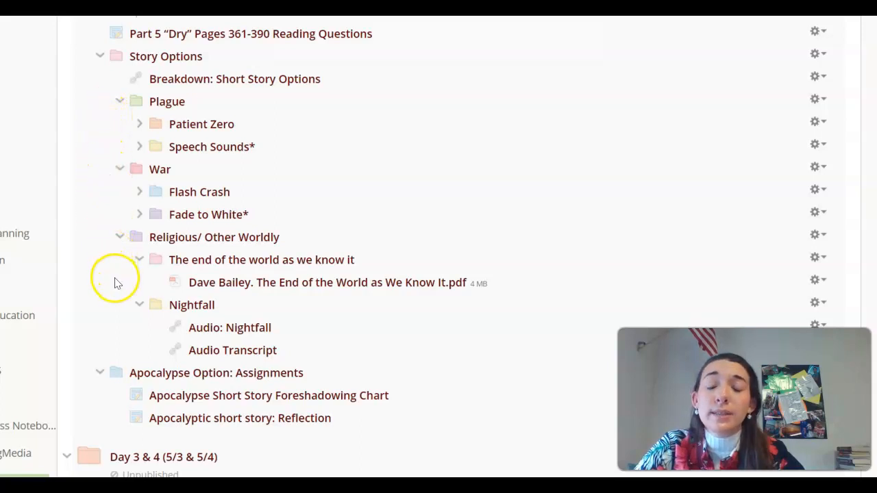
mouse_move(115, 255)
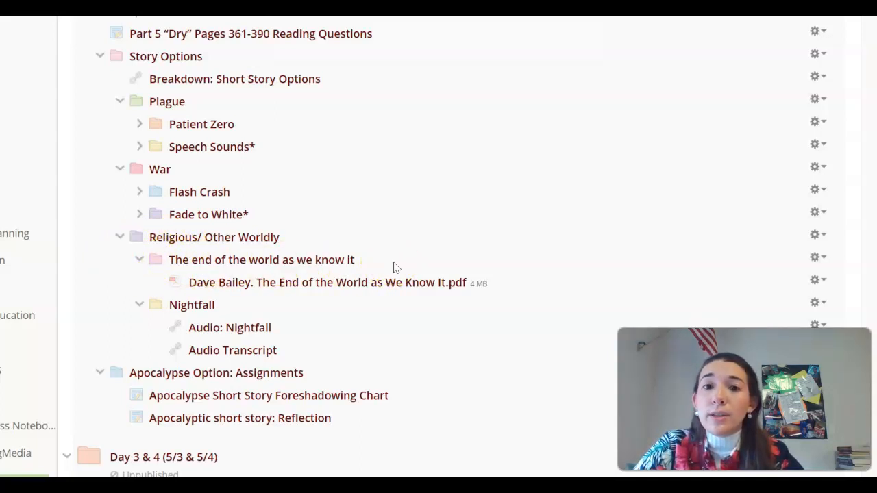
mouse_move(391, 264)
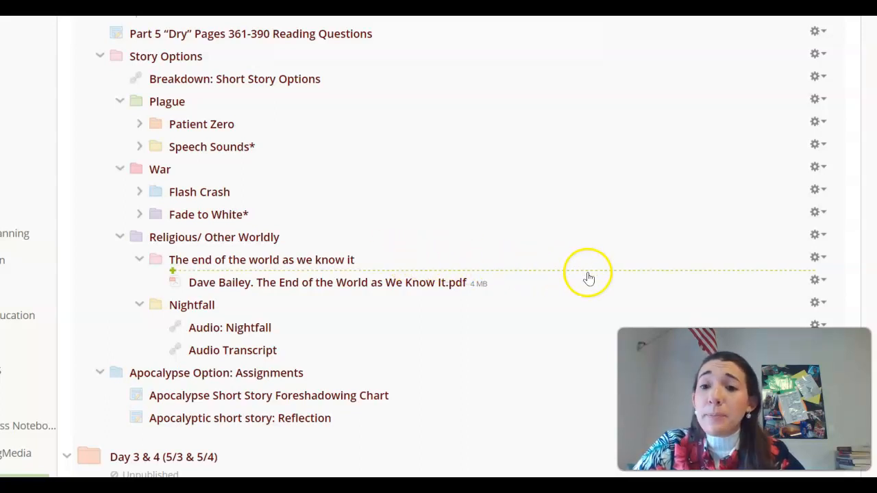
mouse_move(598, 263)
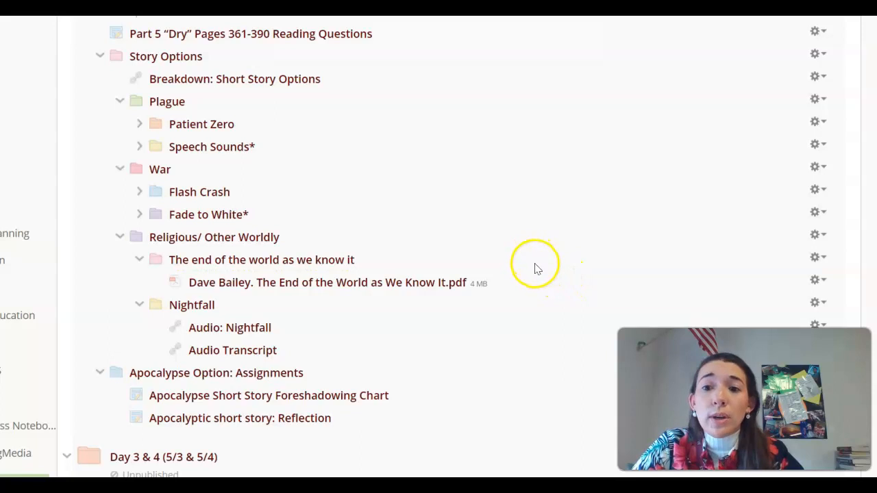
mouse_move(373, 260)
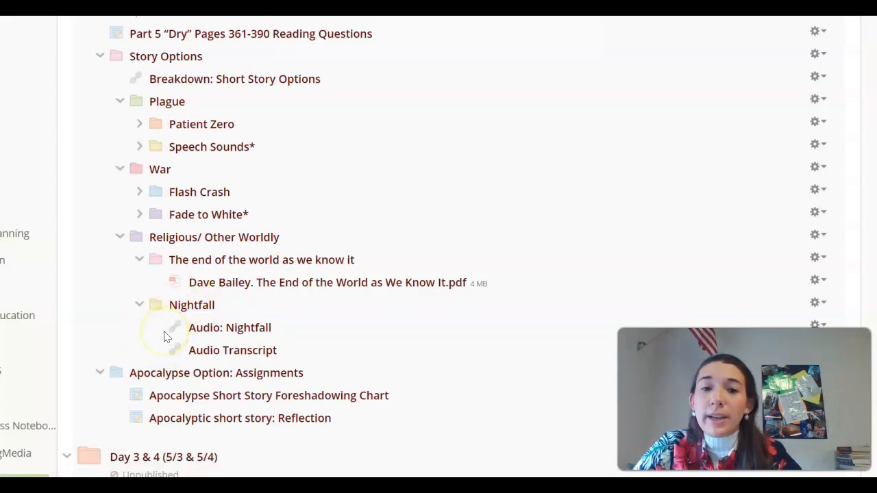
mouse_move(249, 332)
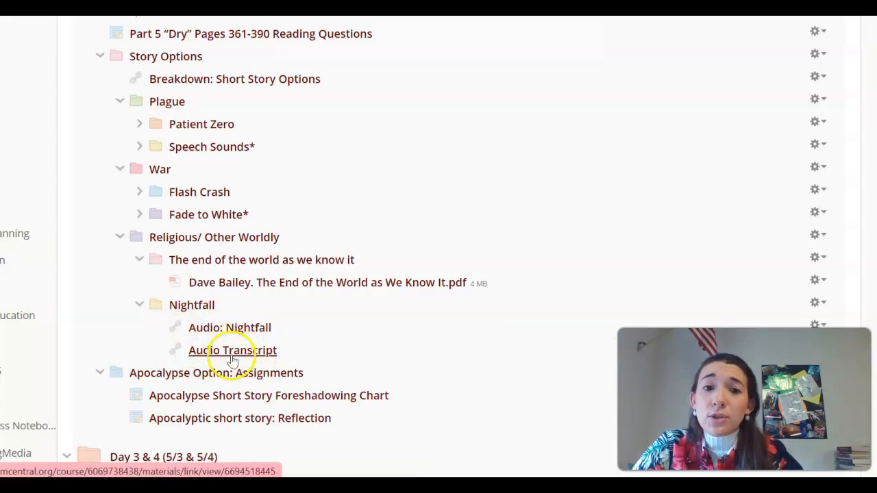
mouse_move(121, 340)
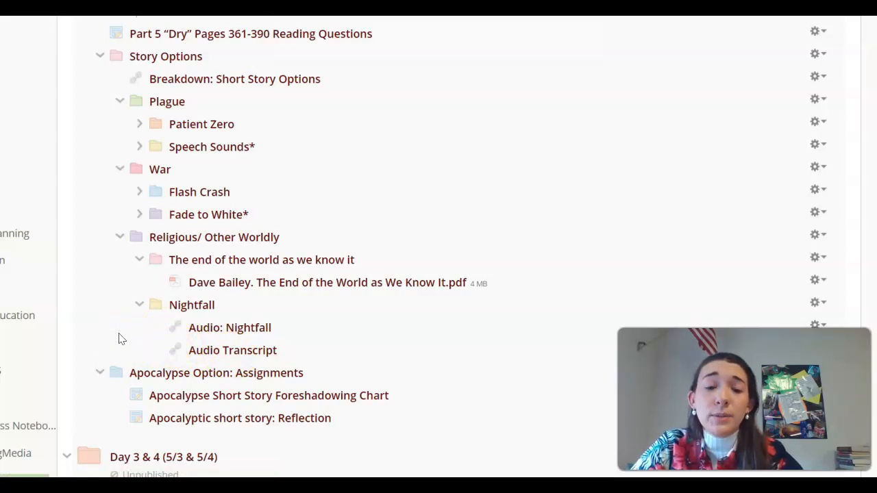
mouse_move(192, 333)
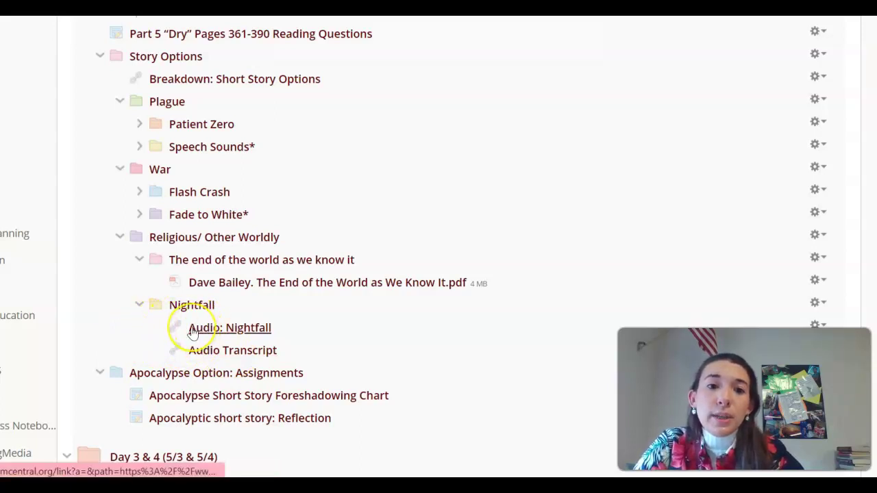
mouse_move(195, 329)
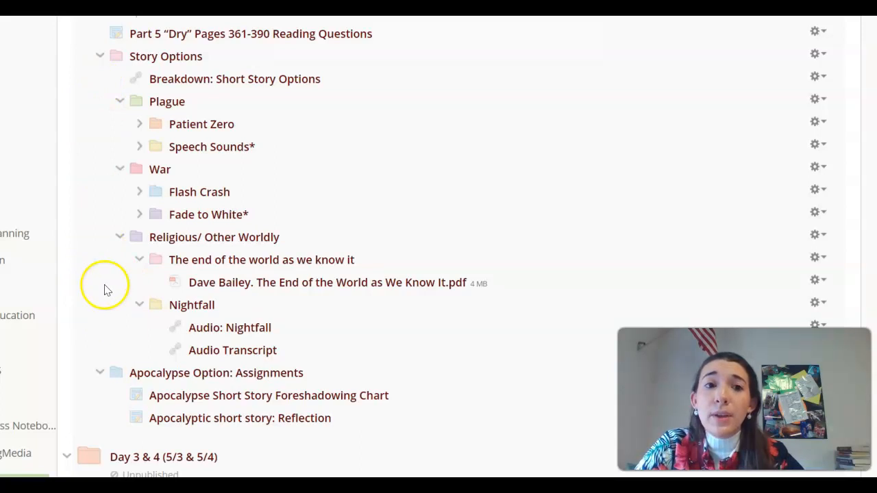
mouse_move(90, 287)
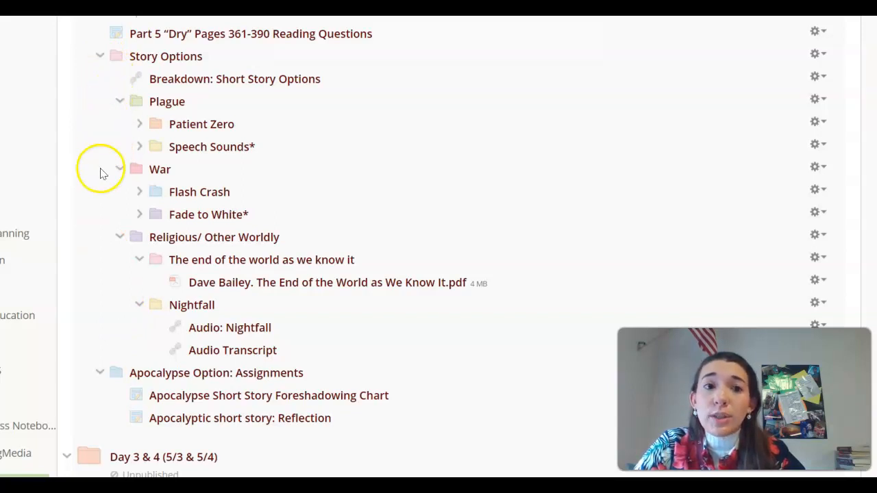
mouse_move(115, 340)
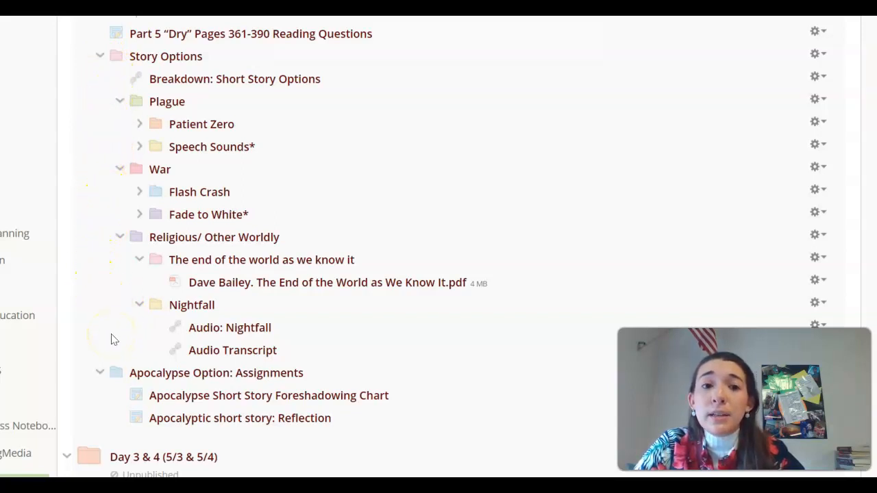